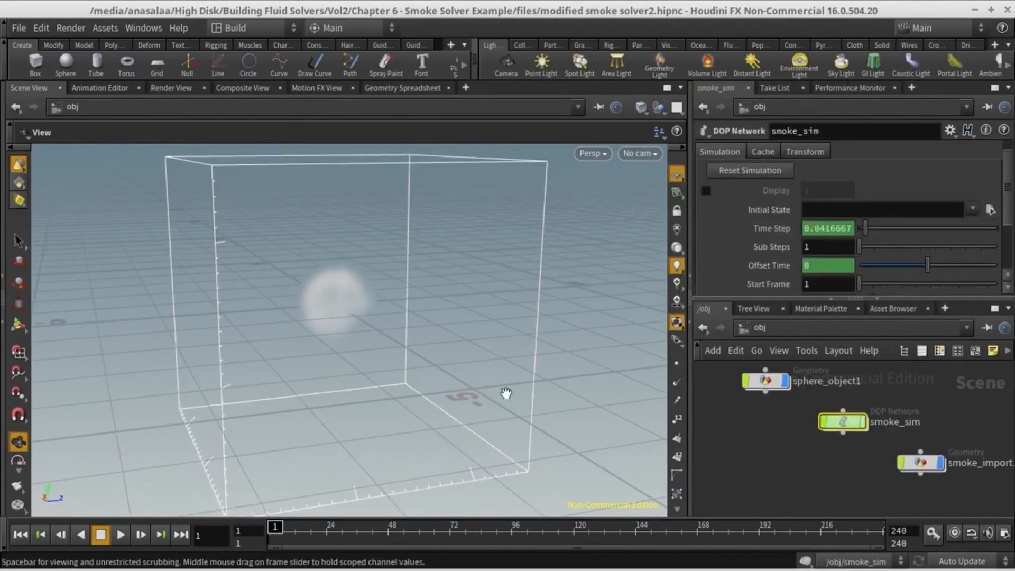
# Dive into the modified_smoke_object subnet to reveal empty object, smoke configure and set_icluster
pyautogui.doubleClick(842, 422)
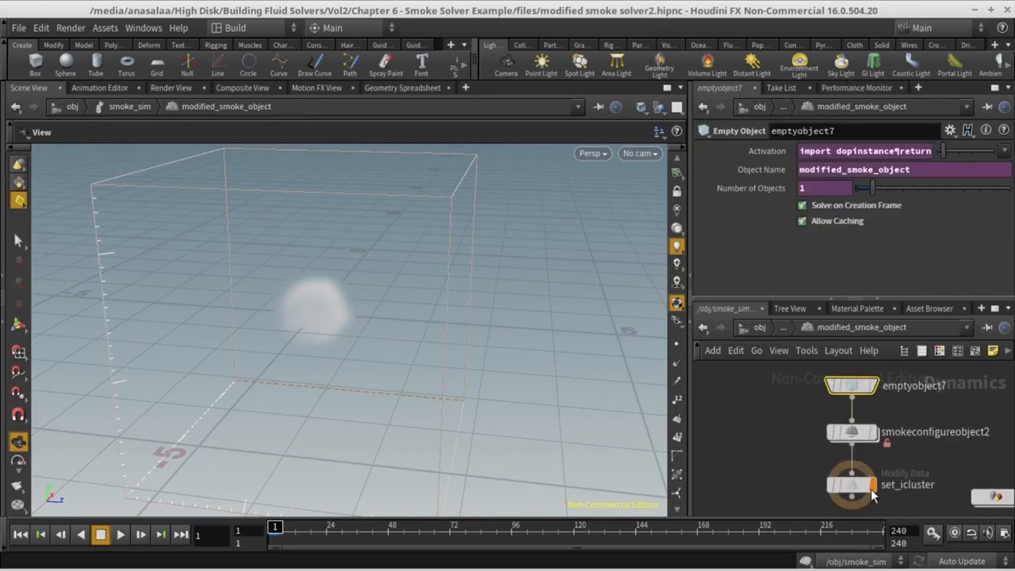